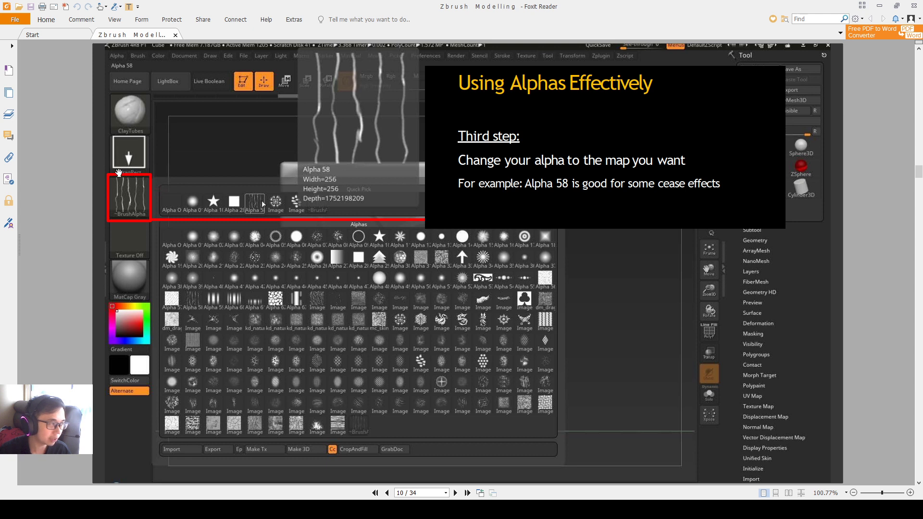
pyautogui.moveTo(108, 205)
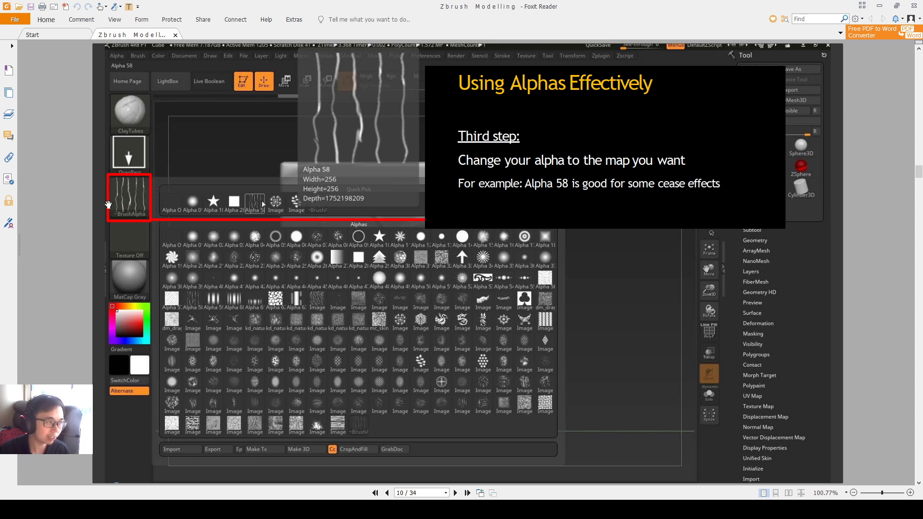
pyautogui.moveTo(139, 204)
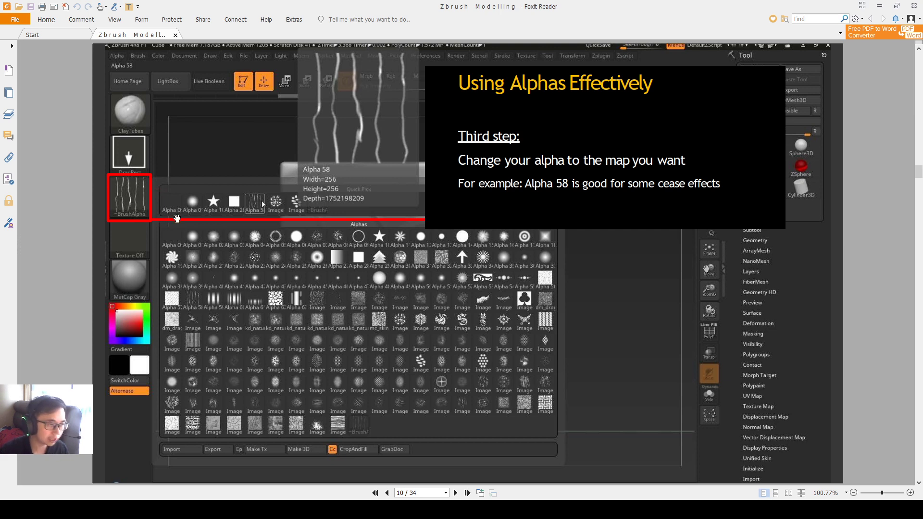
pyautogui.moveTo(604, 189)
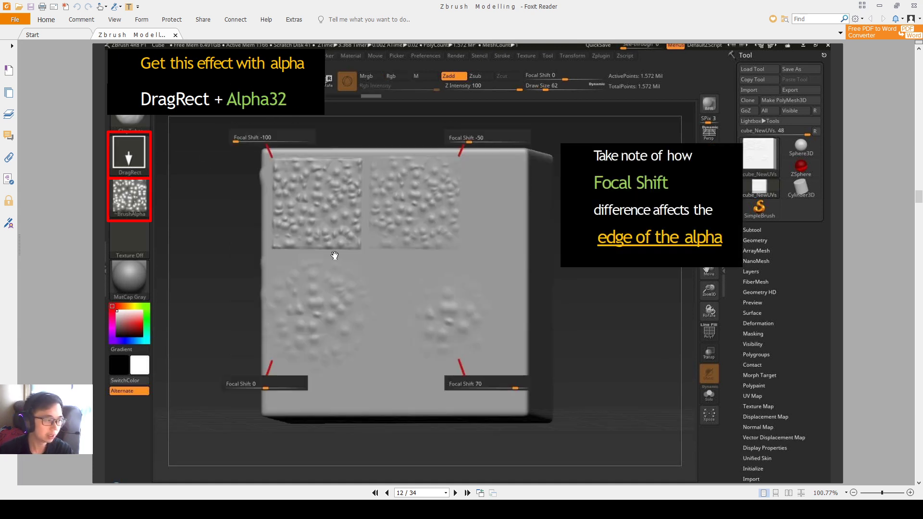
pyautogui.moveTo(367, 200)
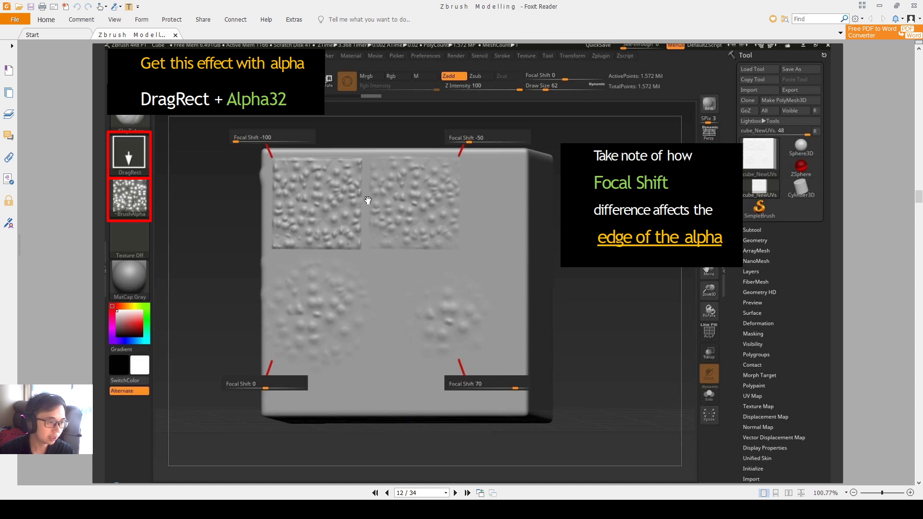
pyautogui.moveTo(352, 159)
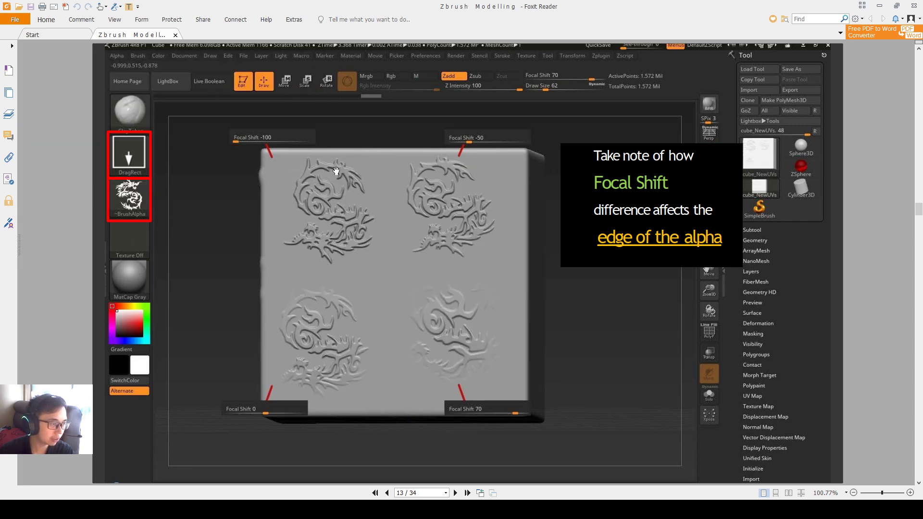
# Advance the PDF to the page showing pebble alpha stamps at Focal Shift -100, -50, 0 and 70.
pyautogui.click(454, 493)
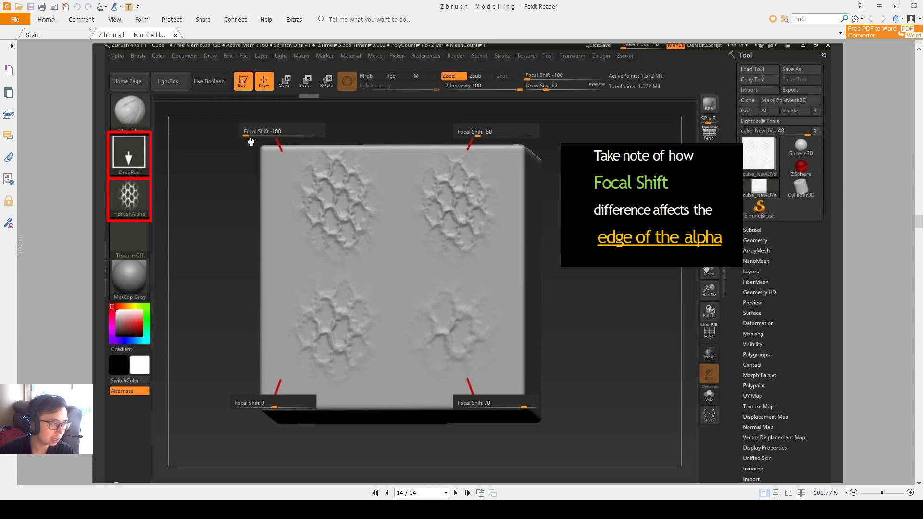
pyautogui.moveTo(607, 137)
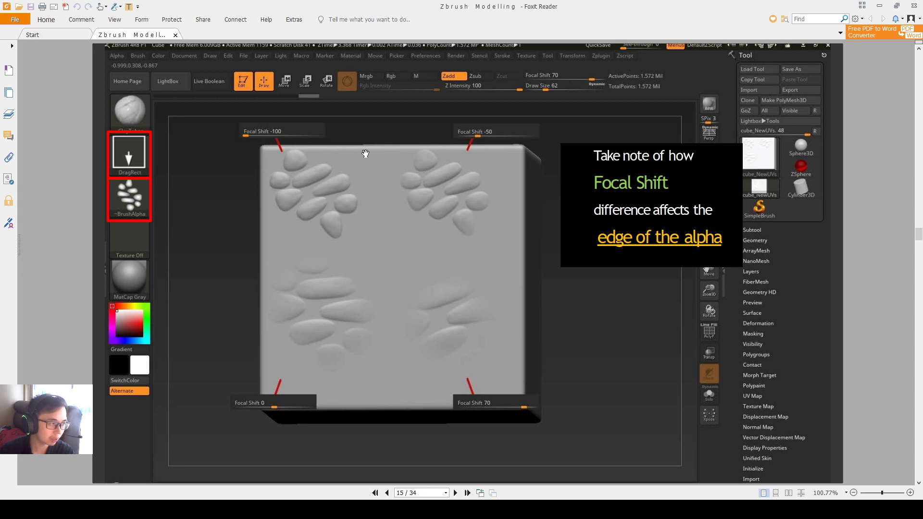
pyautogui.moveTo(352, 283)
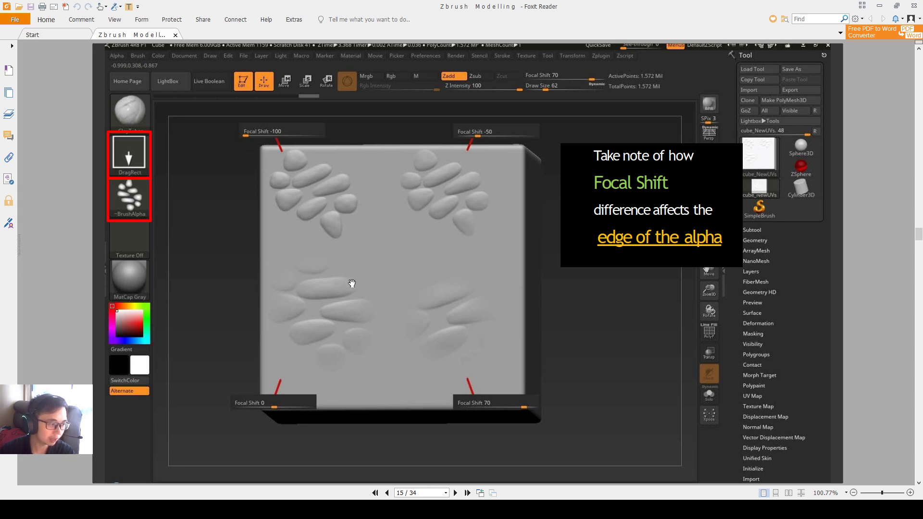
pyautogui.moveTo(385, 145)
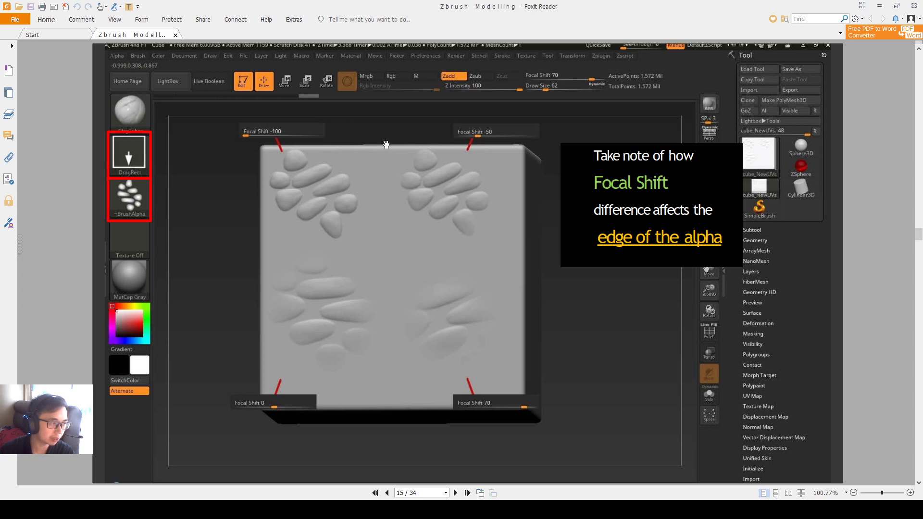
pyautogui.moveTo(356, 214)
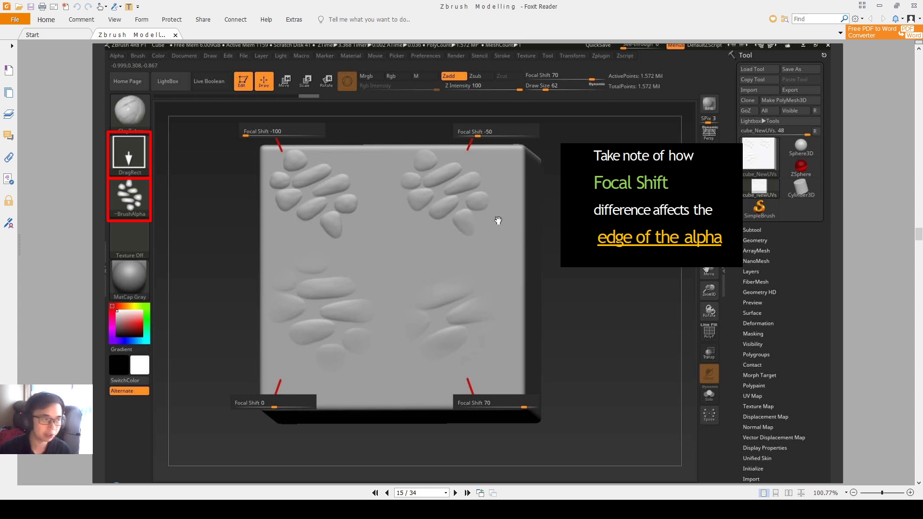
pyautogui.moveTo(485, 404)
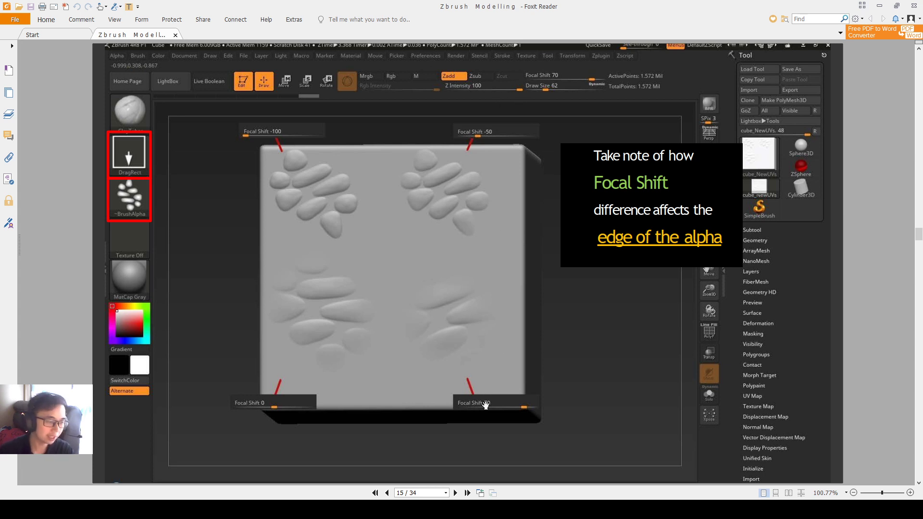
pyautogui.moveTo(490, 295)
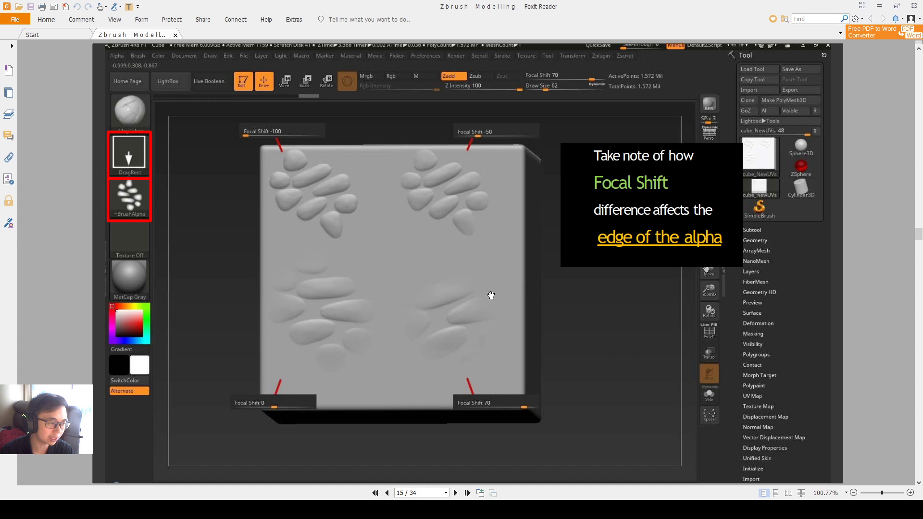
pyautogui.moveTo(381, 303)
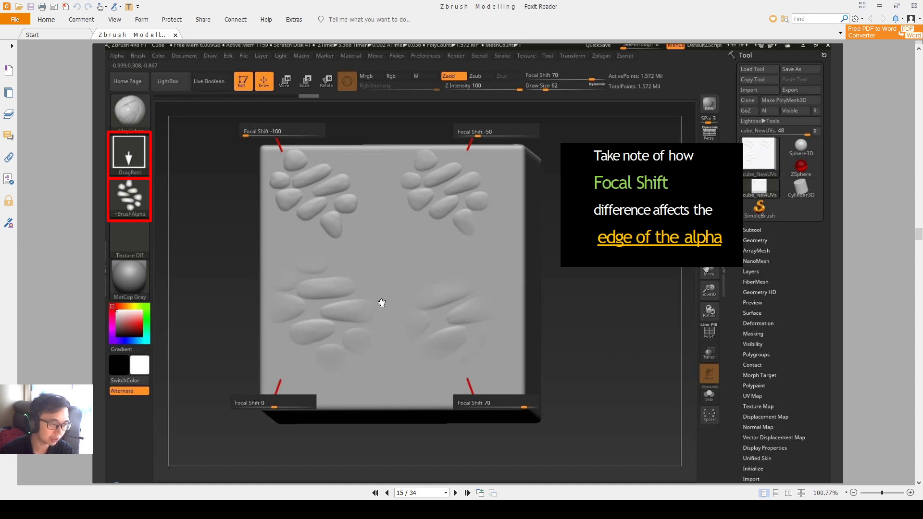
pyautogui.moveTo(279, 369)
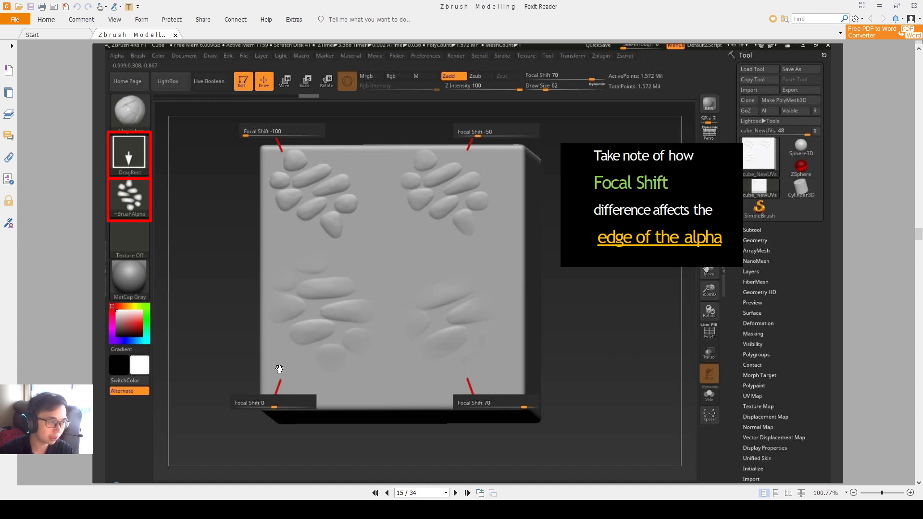
pyautogui.moveTo(334, 154)
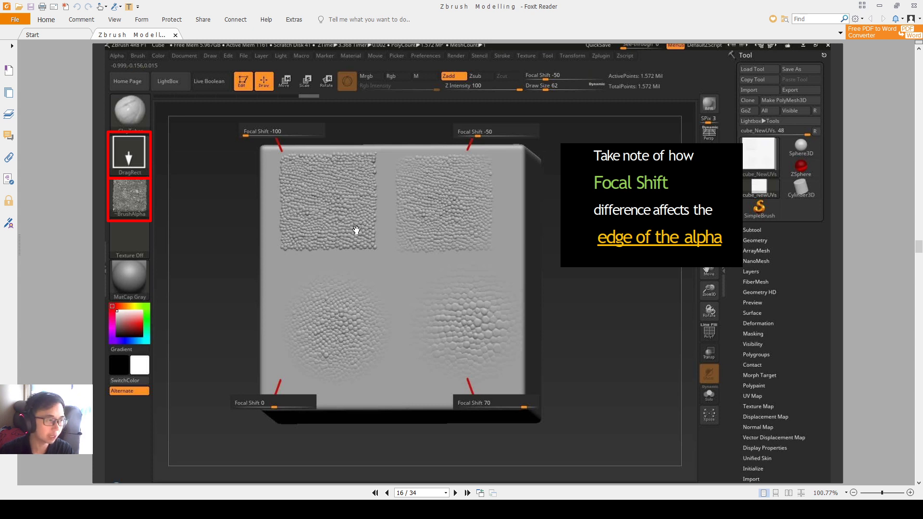
pyautogui.moveTo(377, 266)
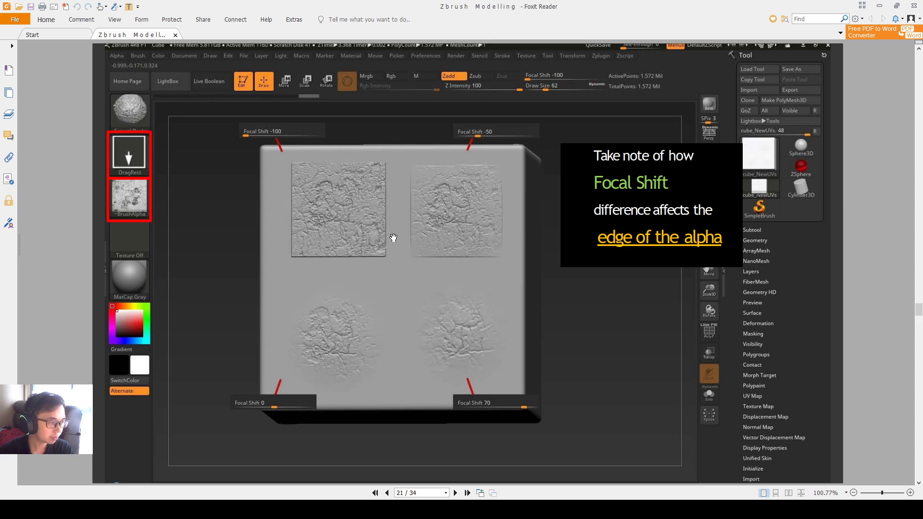
pyautogui.moveTo(369, 174)
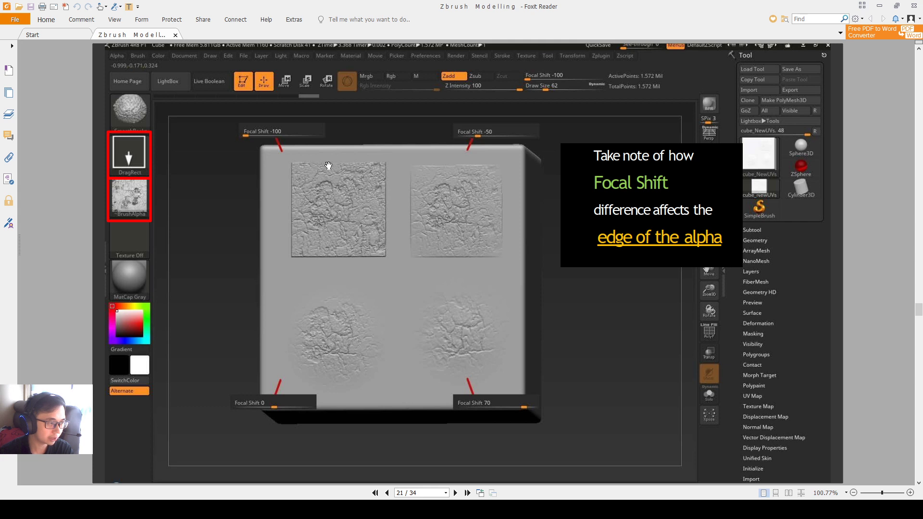
pyautogui.moveTo(356, 288)
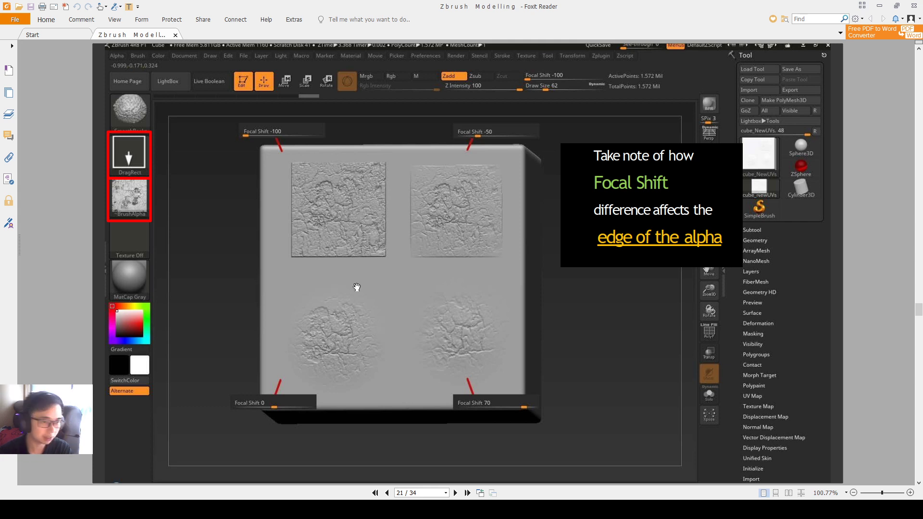
pyautogui.moveTo(408, 450)
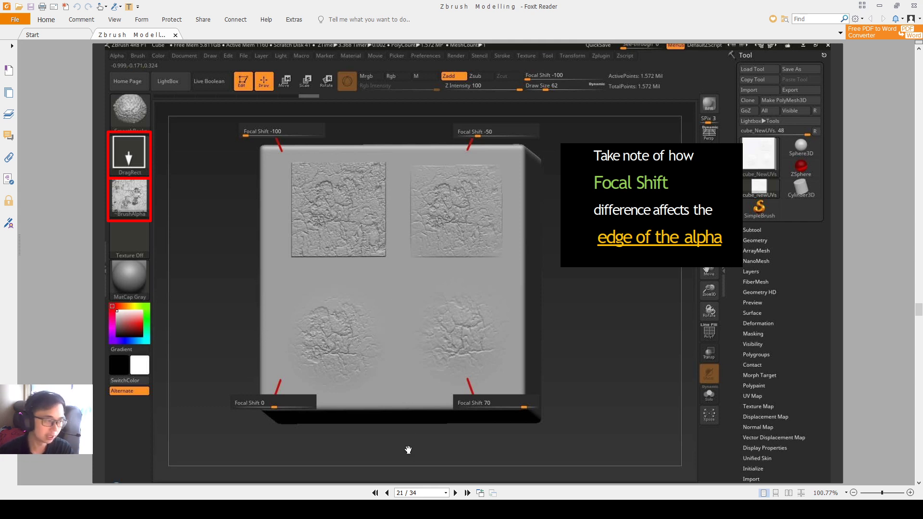
pyautogui.moveTo(278, 272)
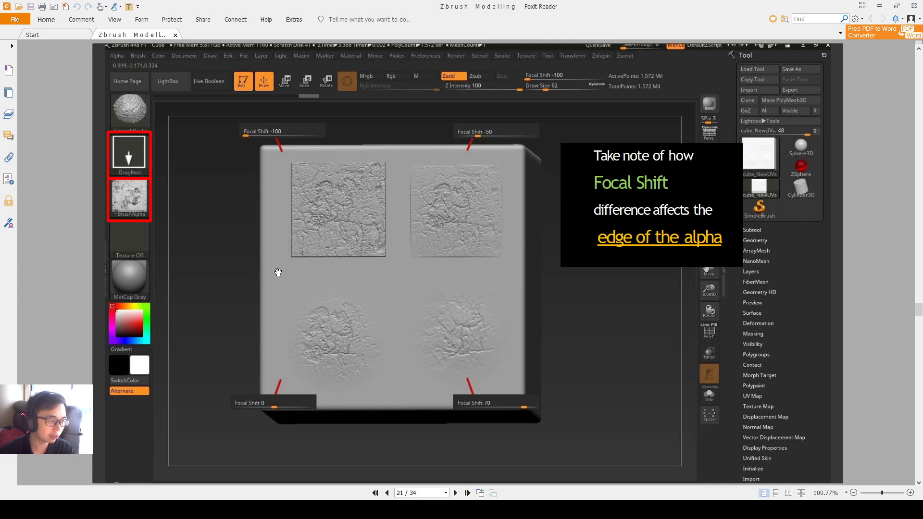
pyautogui.moveTo(307, 335)
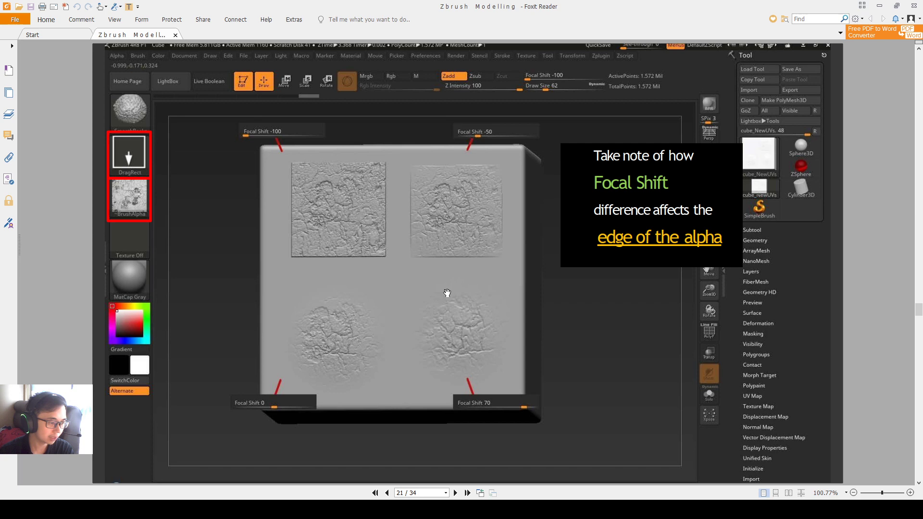
# Move the notes from page 21 to page 22 with the cracked-skin Focal Shift comparison.
pyautogui.click(466, 492)
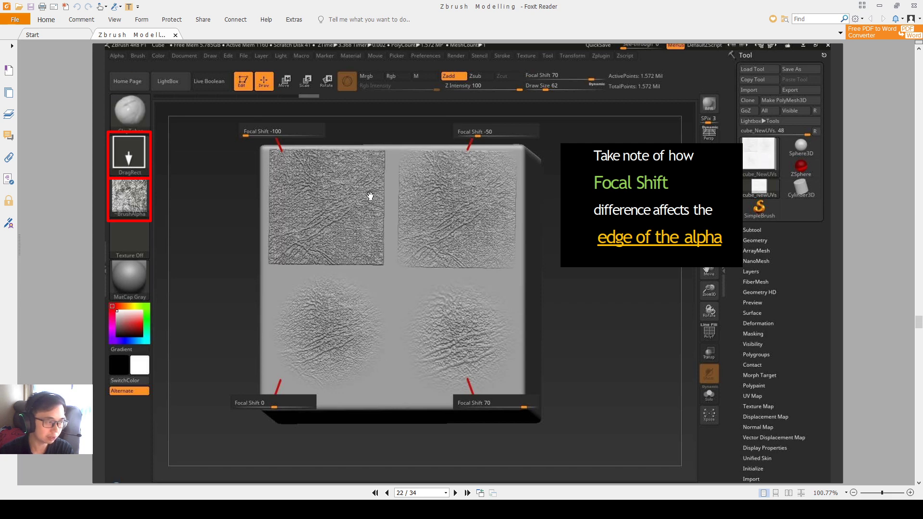
pyautogui.moveTo(374, 274)
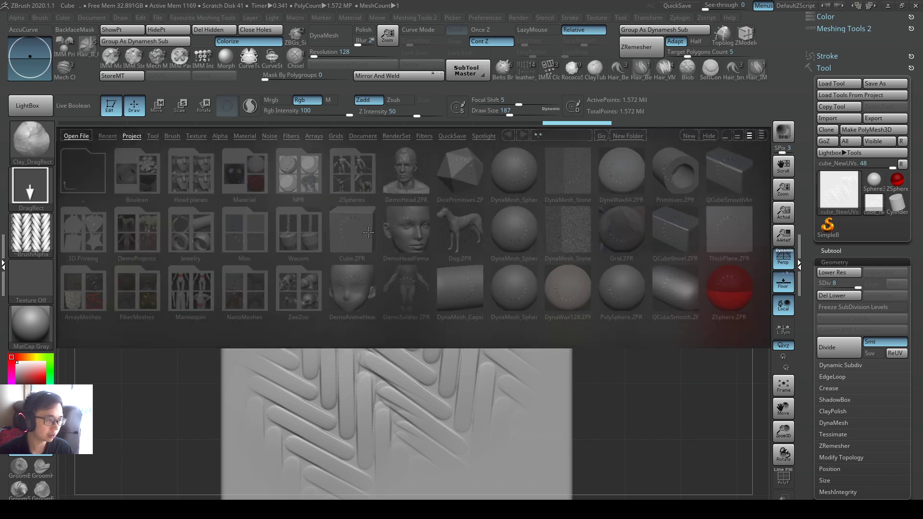
# Load the plain cube project from LightBox as the stamping surface.
pyautogui.click(352, 230)
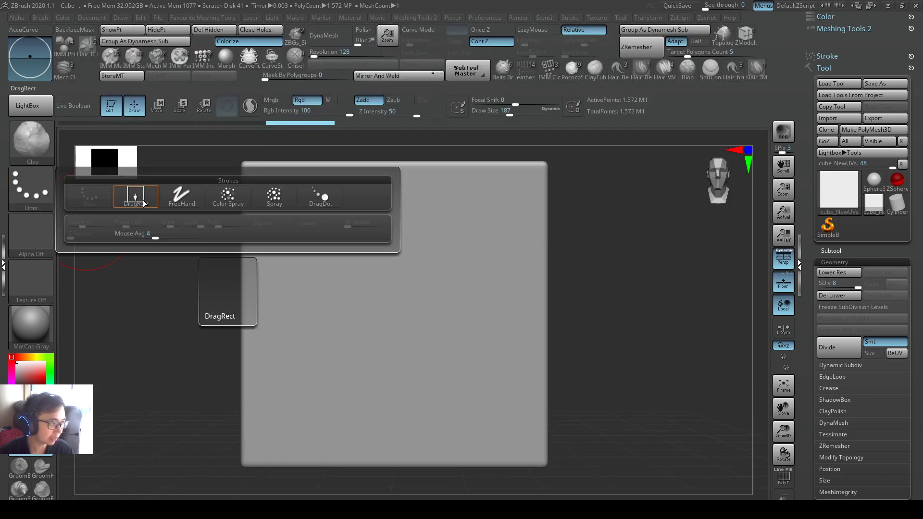
# Set the Clay brush stroke to DragRect so alphas stamp as dragged rectangles.
pyautogui.click(136, 197)
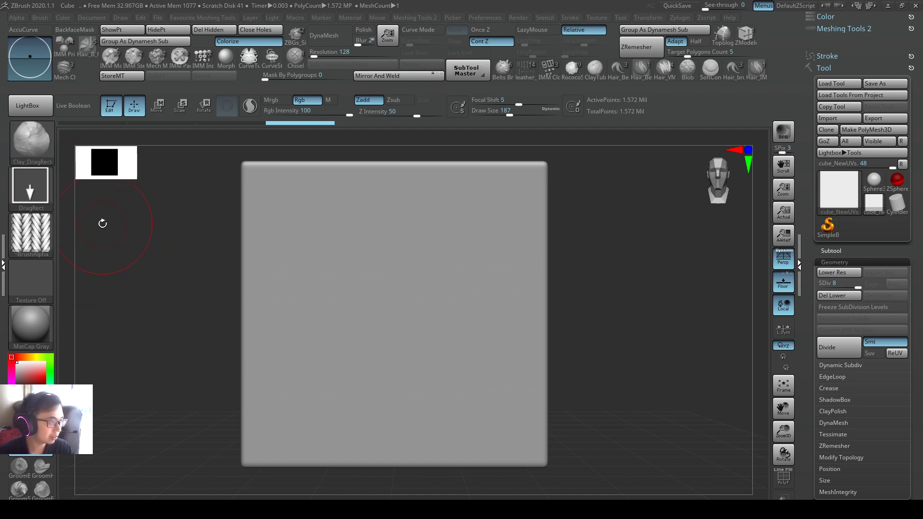
pyautogui.moveTo(84, 227)
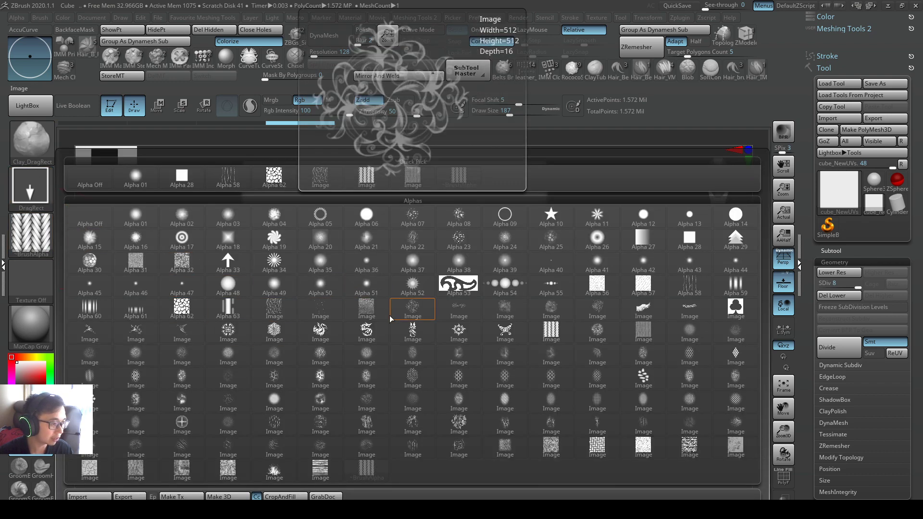
# Select the stone-pattern alpha and raise Focal Shift to 74 for a softer stamp.
pyautogui.click(182, 308)
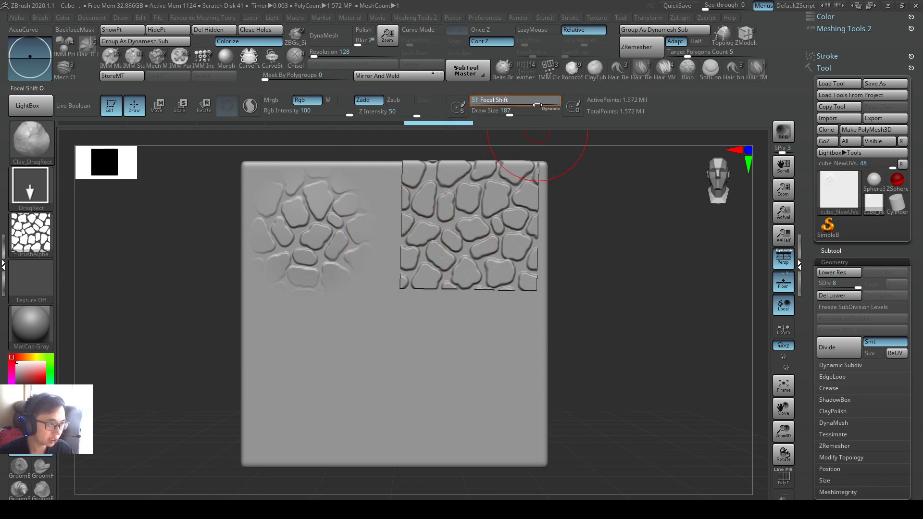
pyautogui.click(382, 377)
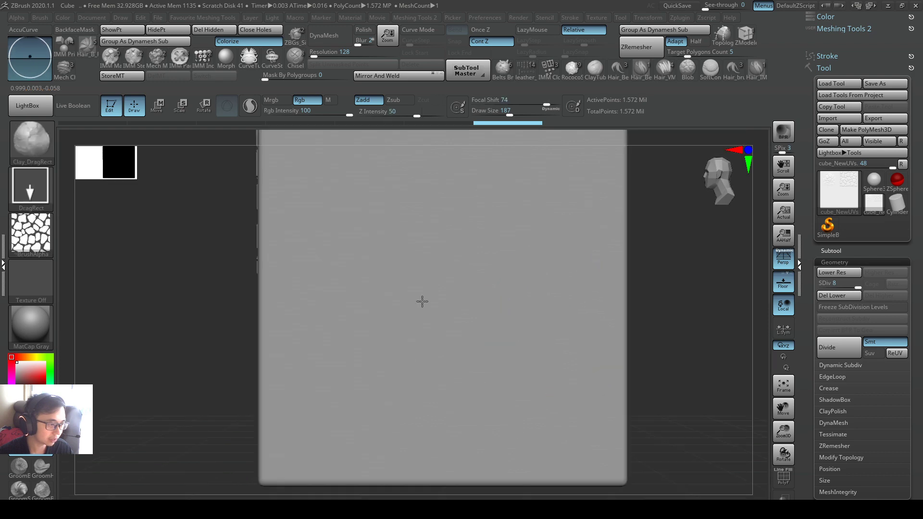
# Select the cracked-skin alpha at Focal Shift 16 and stamp overlapping patches across the cube face.
pyautogui.click(30, 56)
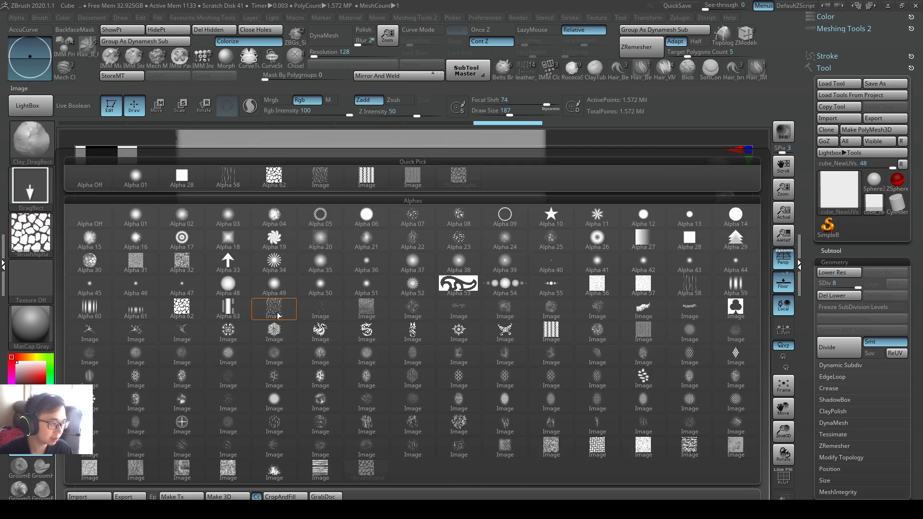
pyautogui.click(274, 309)
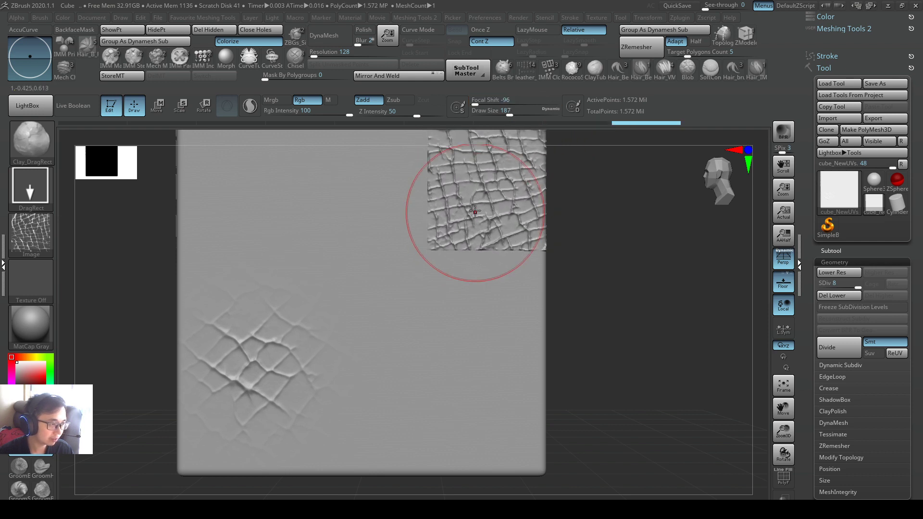
pyautogui.click(502, 66)
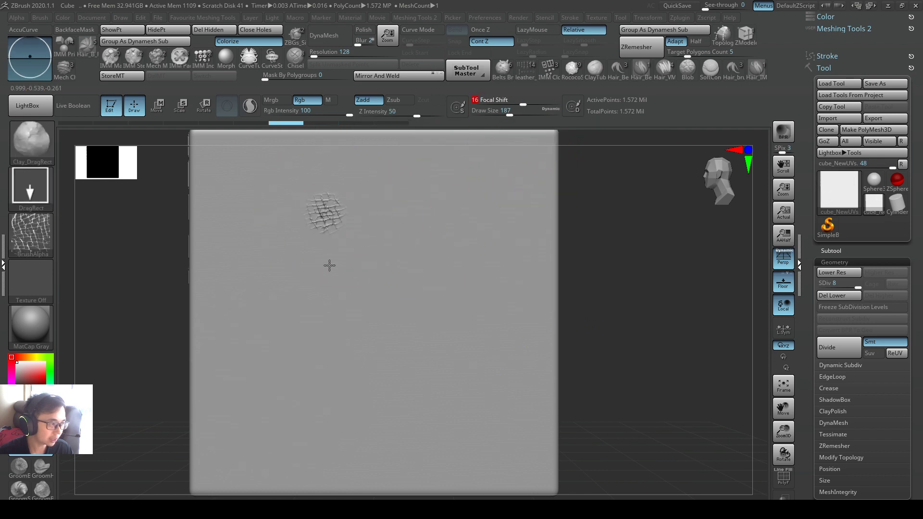
pyautogui.moveTo(327, 215); pyautogui.dragTo(353, 439)
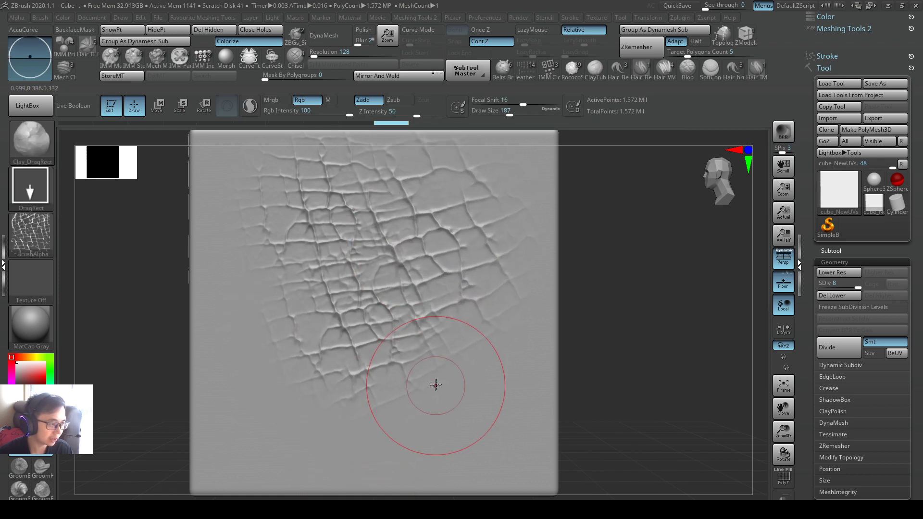
pyautogui.moveTo(436, 385); pyautogui.dragTo(480, 430)
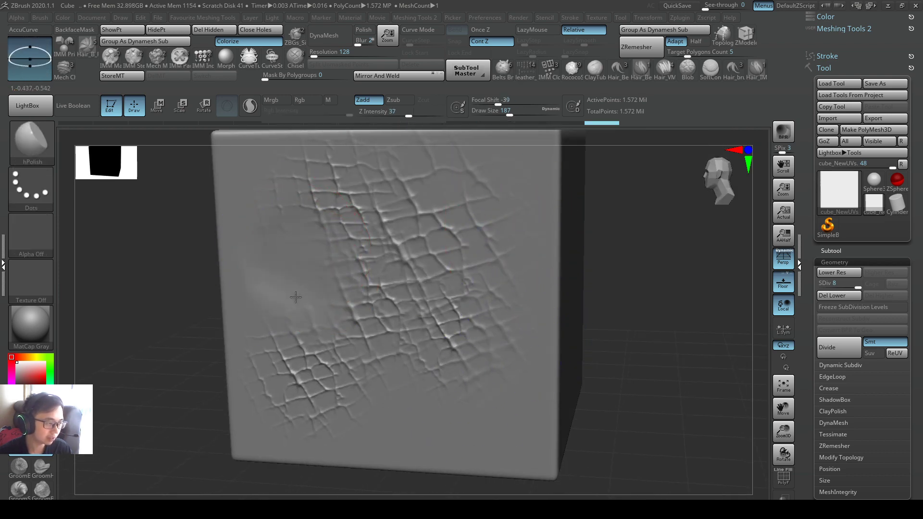
# Orbit the cube to compare the stone-pattern face with the cracked-skin face.
pyautogui.moveTo(294, 297); pyautogui.dragTo(488, 400)
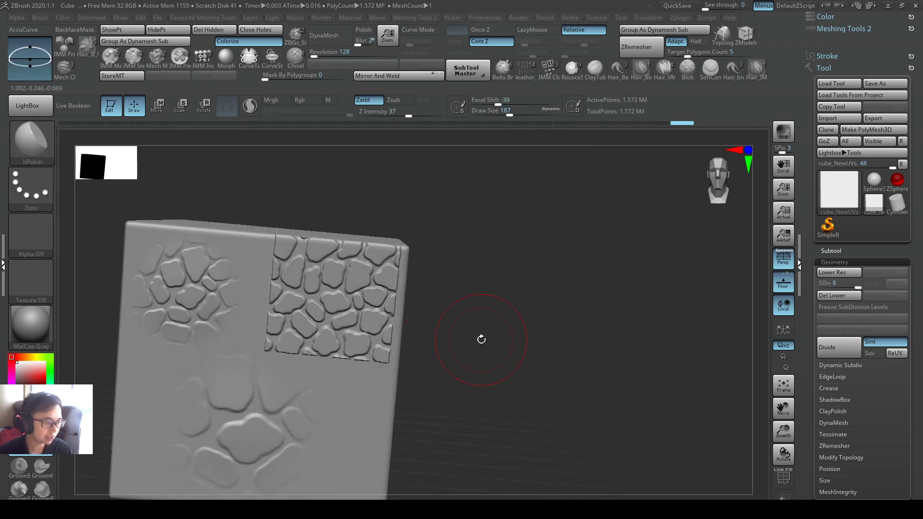
pyautogui.moveTo(481, 339); pyautogui.dragTo(554, 322)
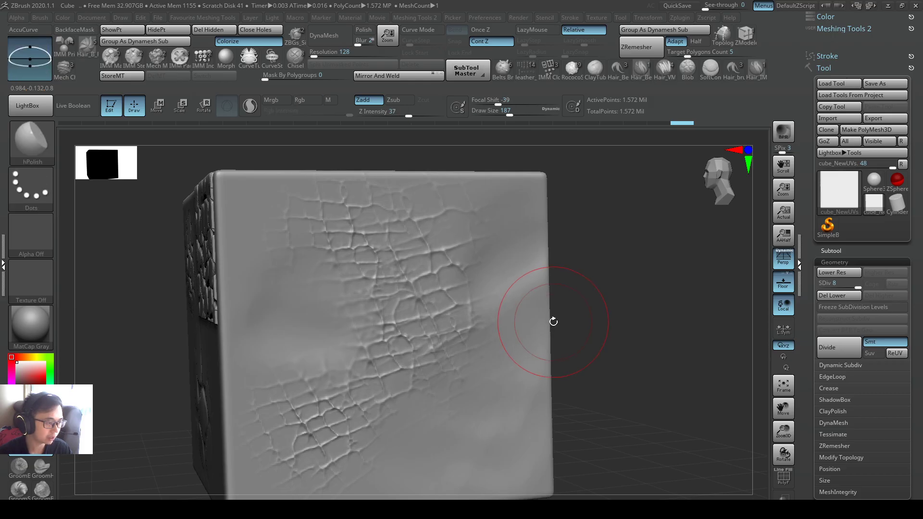